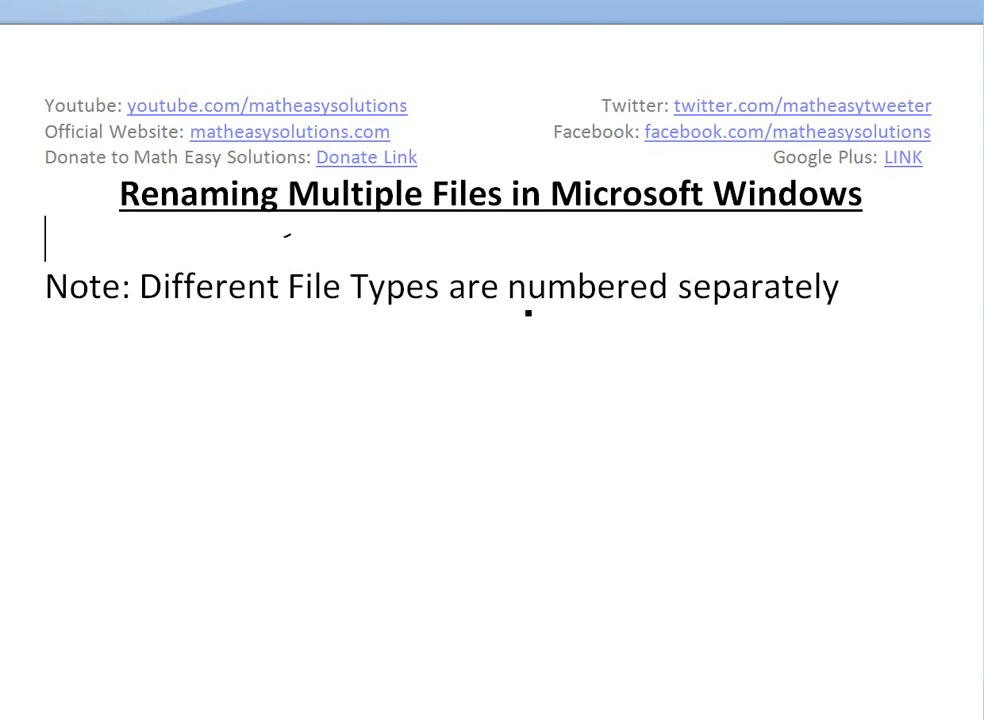
Step: Bring the Explorer window with the testing Word and text documents into view
left_click_drag(516, 306, 780, 330)
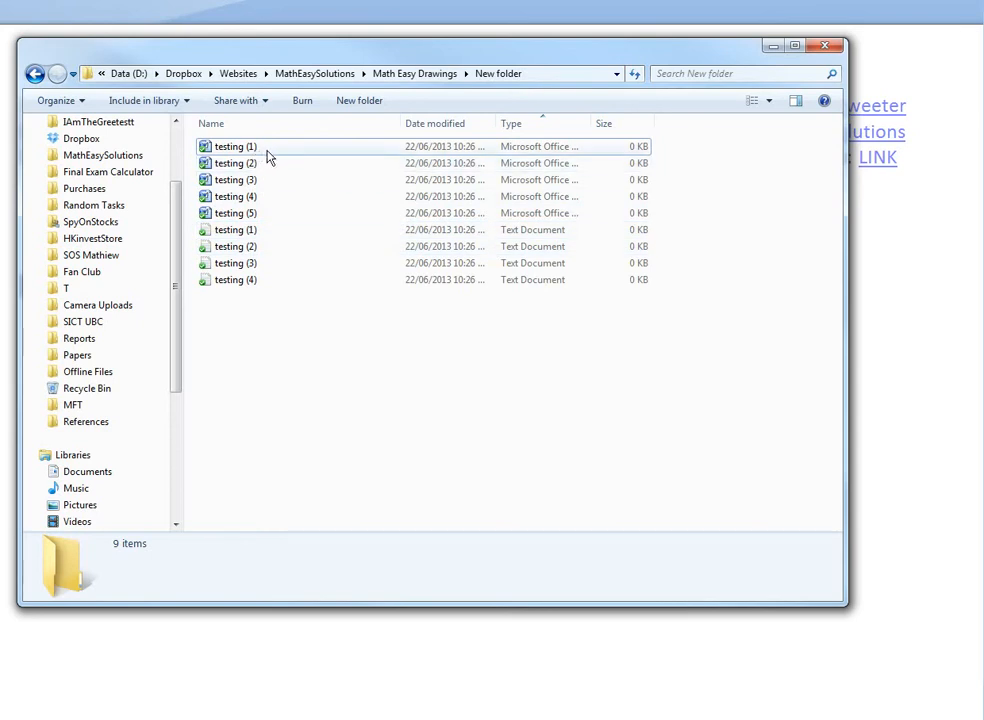
left_click(232, 146)
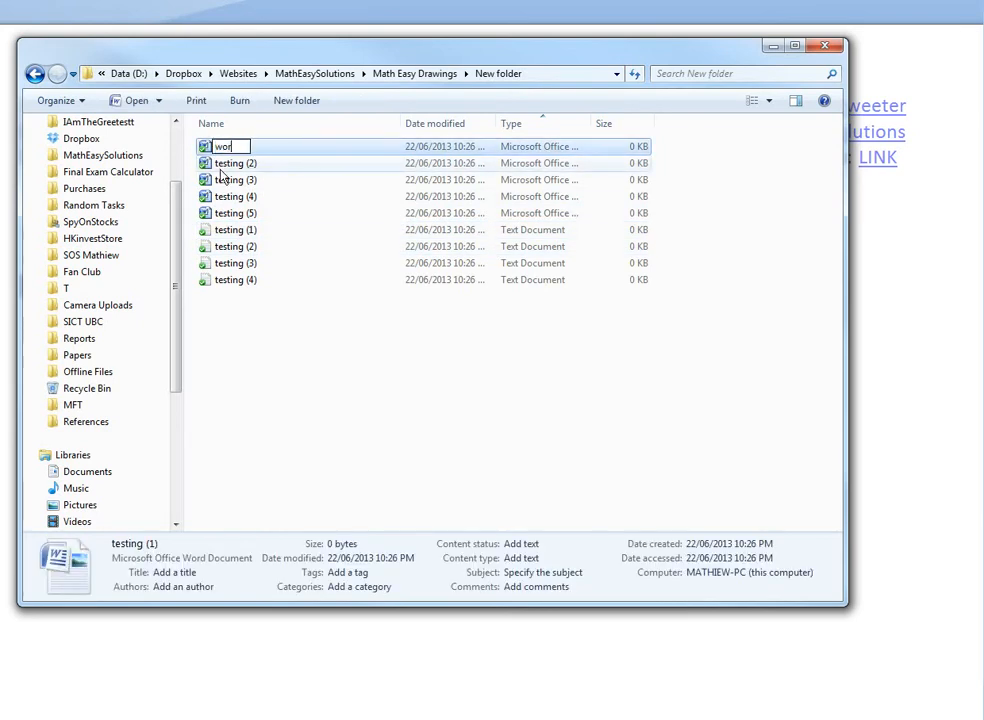
type("word file (")
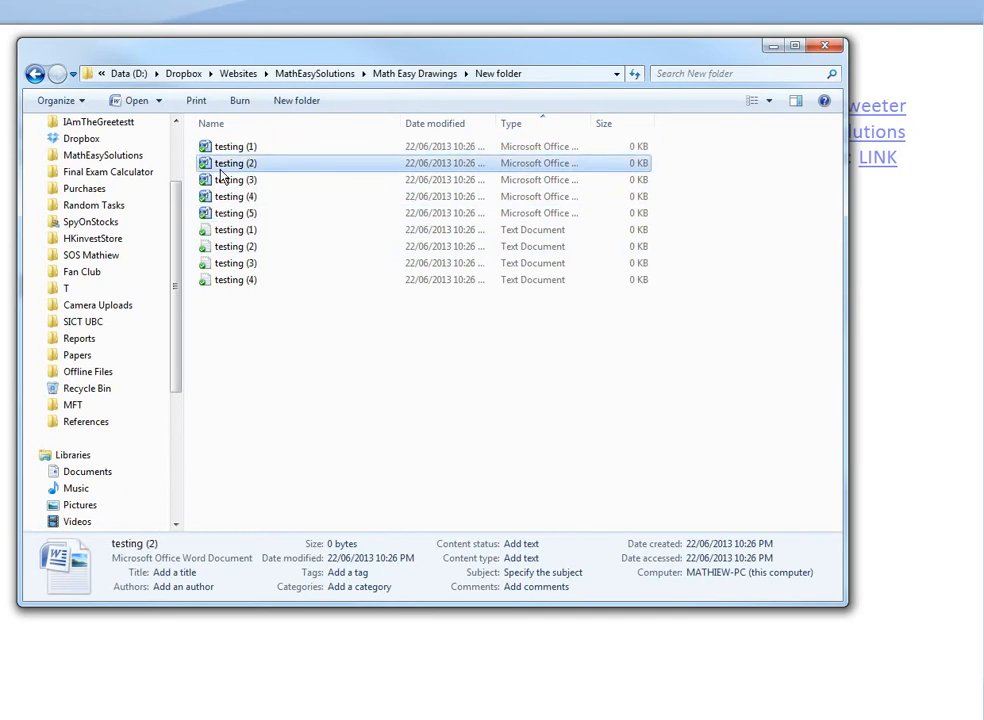
left_click(236, 146)
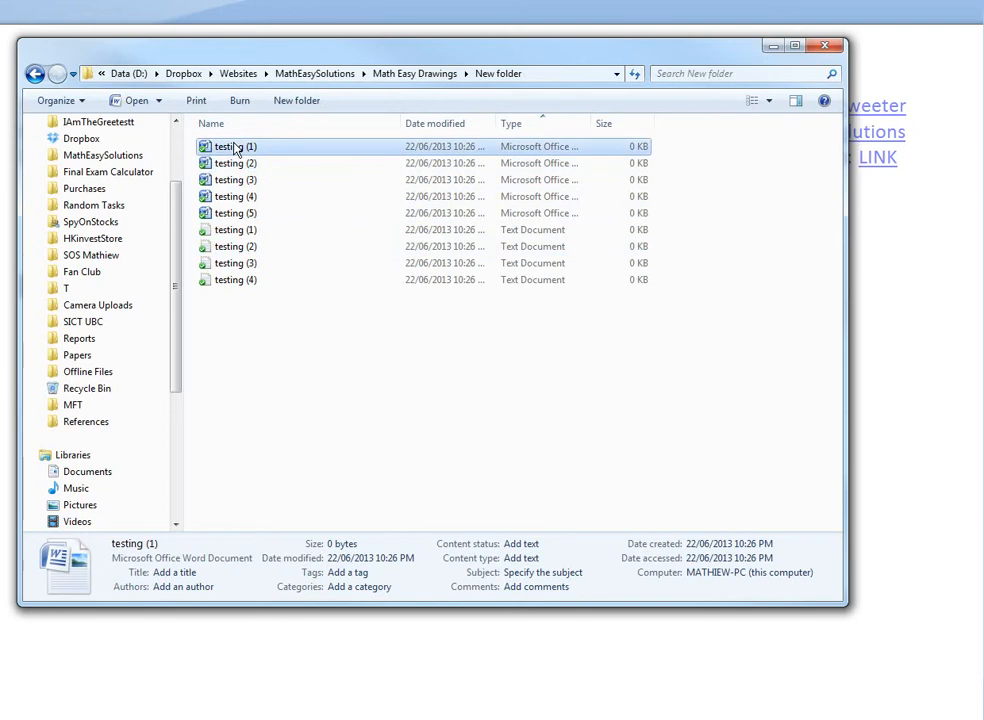
Step: Batch-rename the five Word documents to 'word file (1)' through '(5)'
left_click(236, 212)
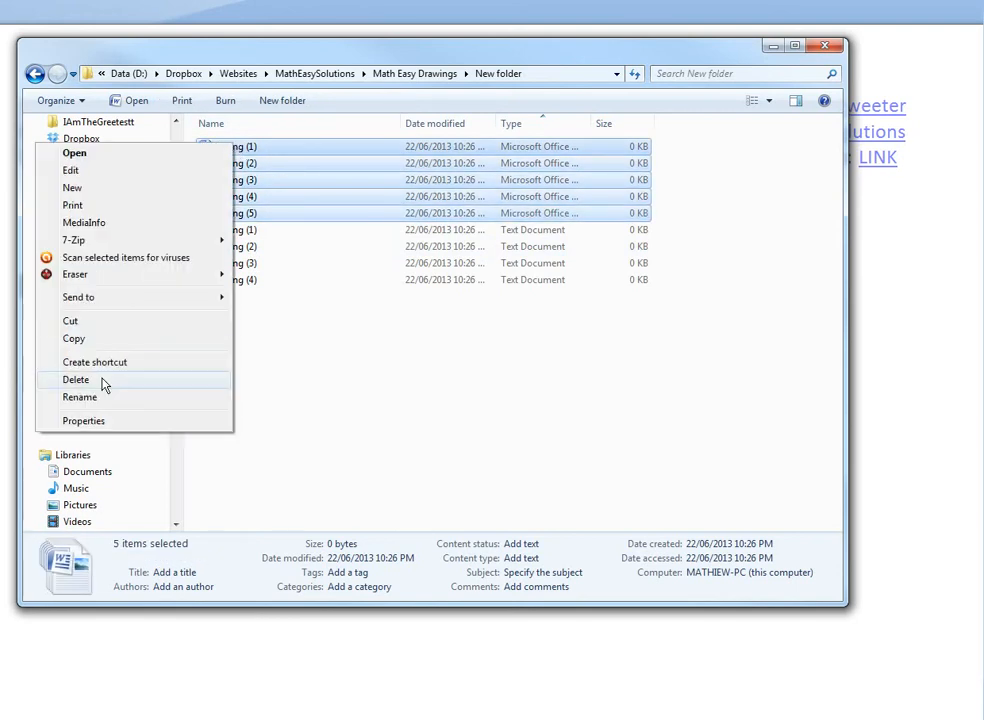
left_click(80, 396)
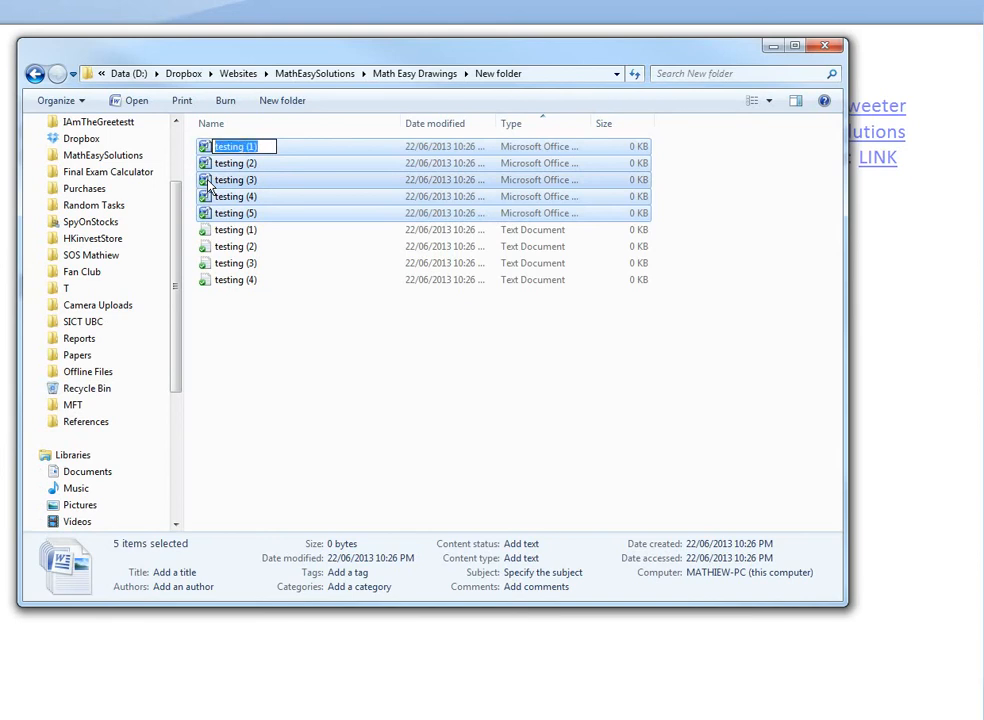
type("word file")
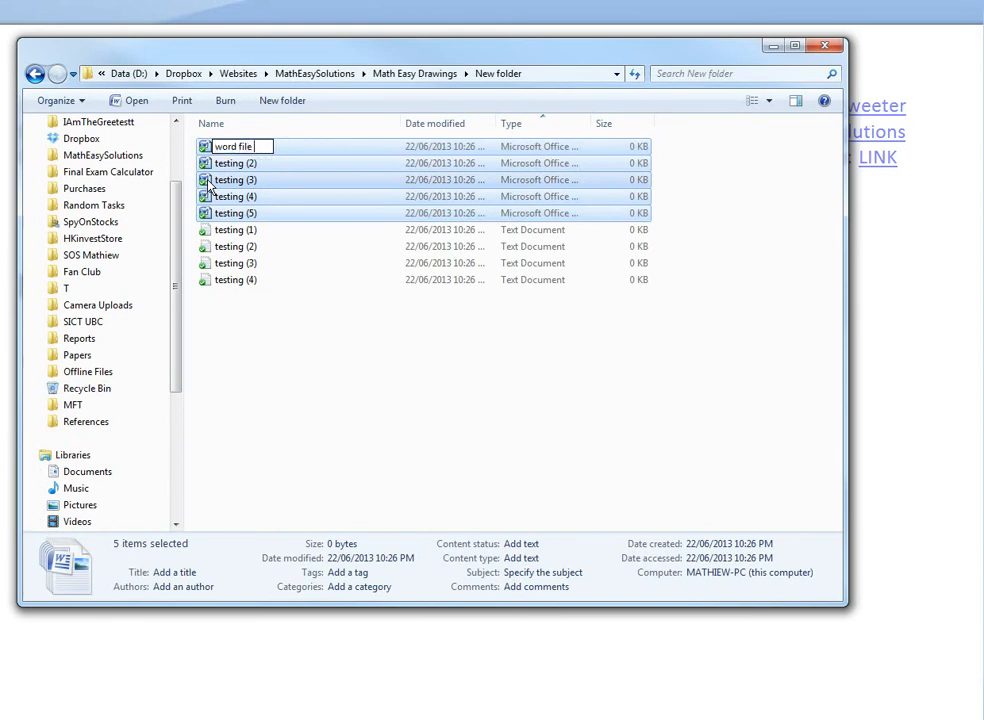
key("Return")
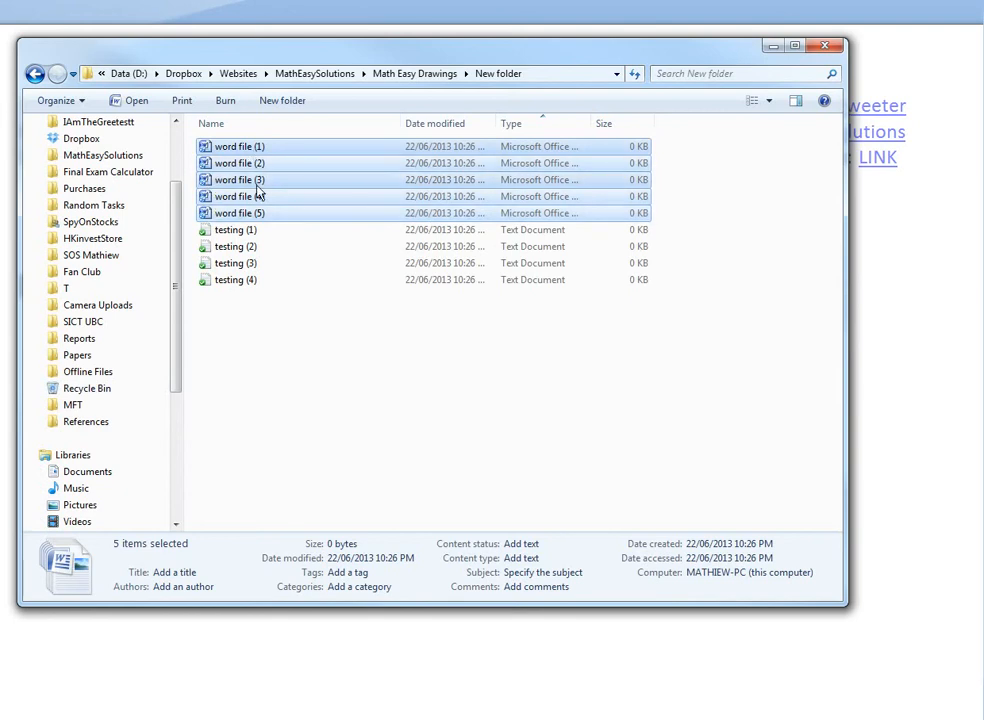
mouse_move(260, 204)
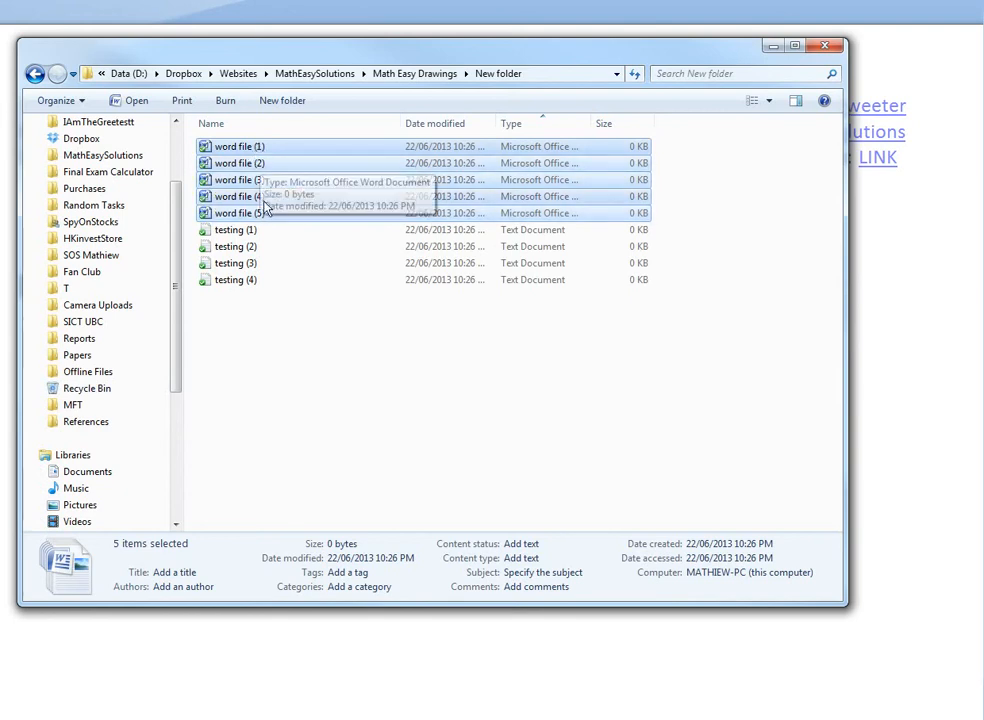
mouse_move(258, 324)
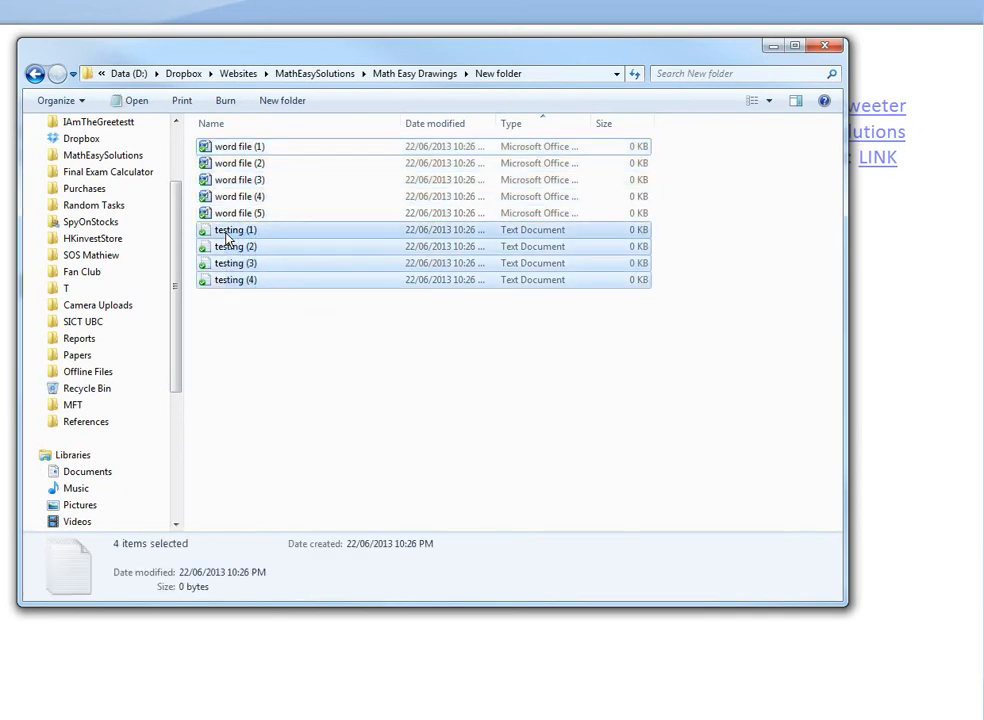
Step: Batch-rename the four text documents to 'text file (7)' through '(10)'
right_click(236, 228)
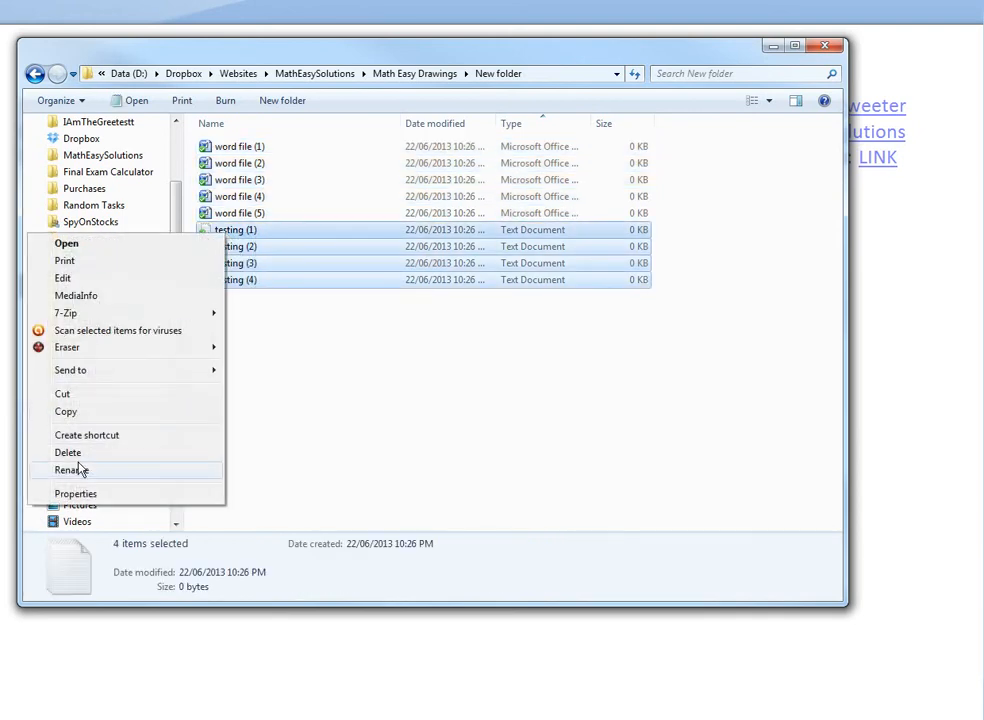
left_click(70, 470)
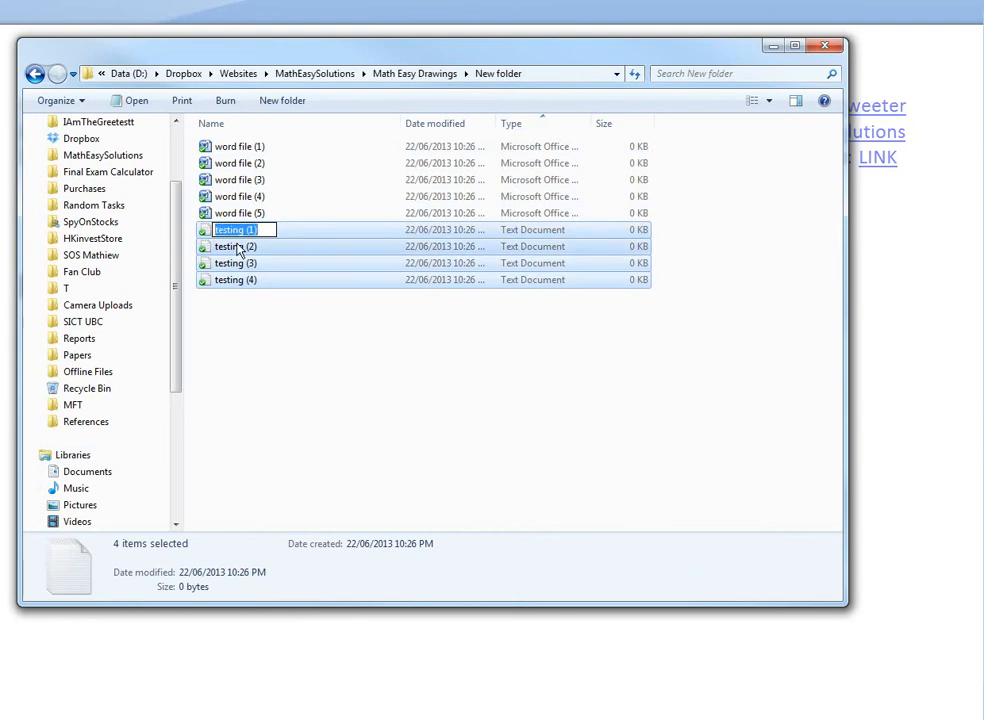
type("text")
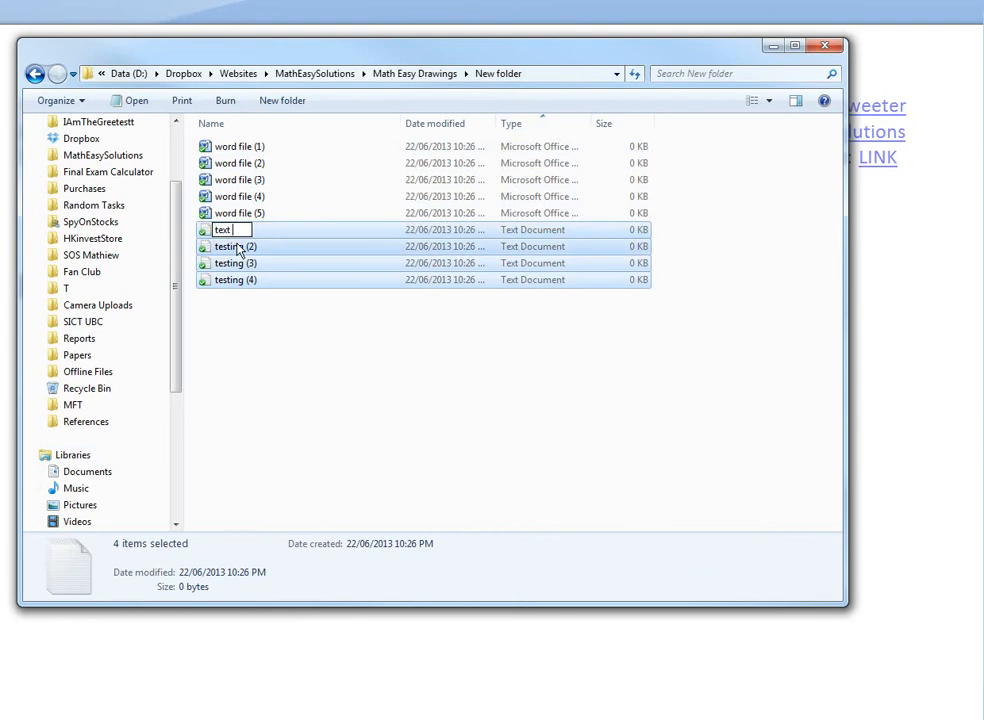
type("file")
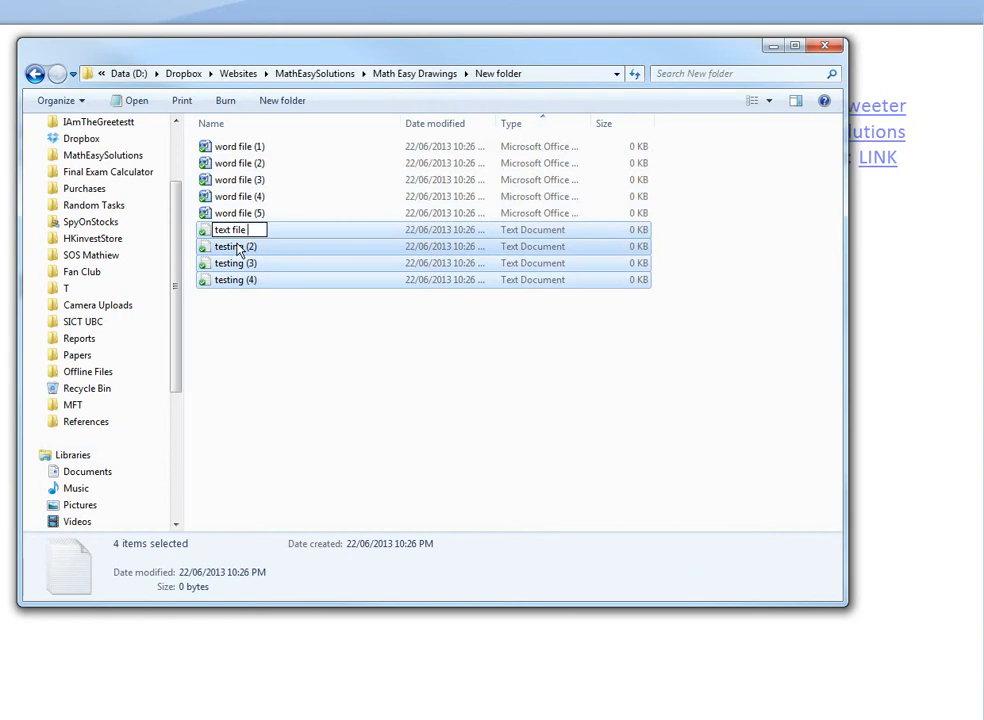
type("(")
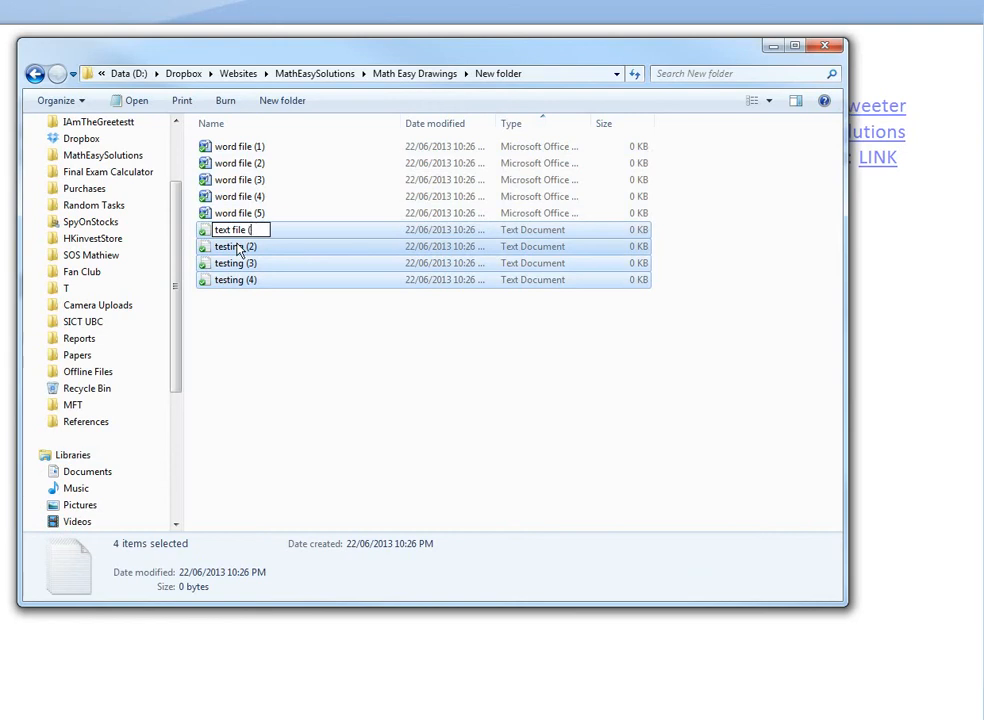
type("7")
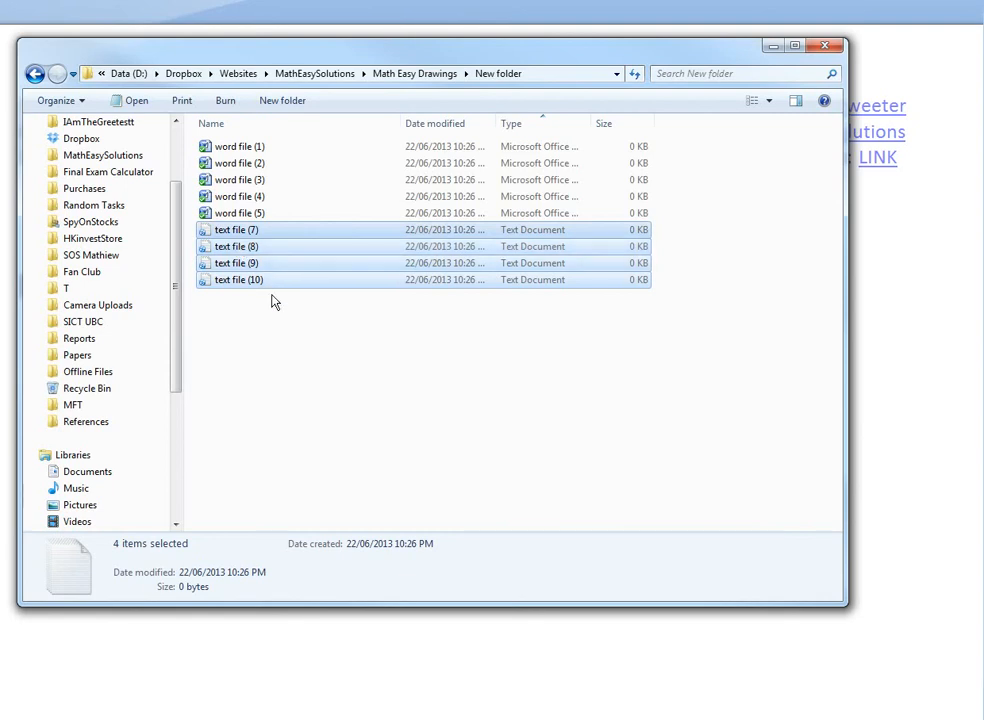
mouse_move(298, 332)
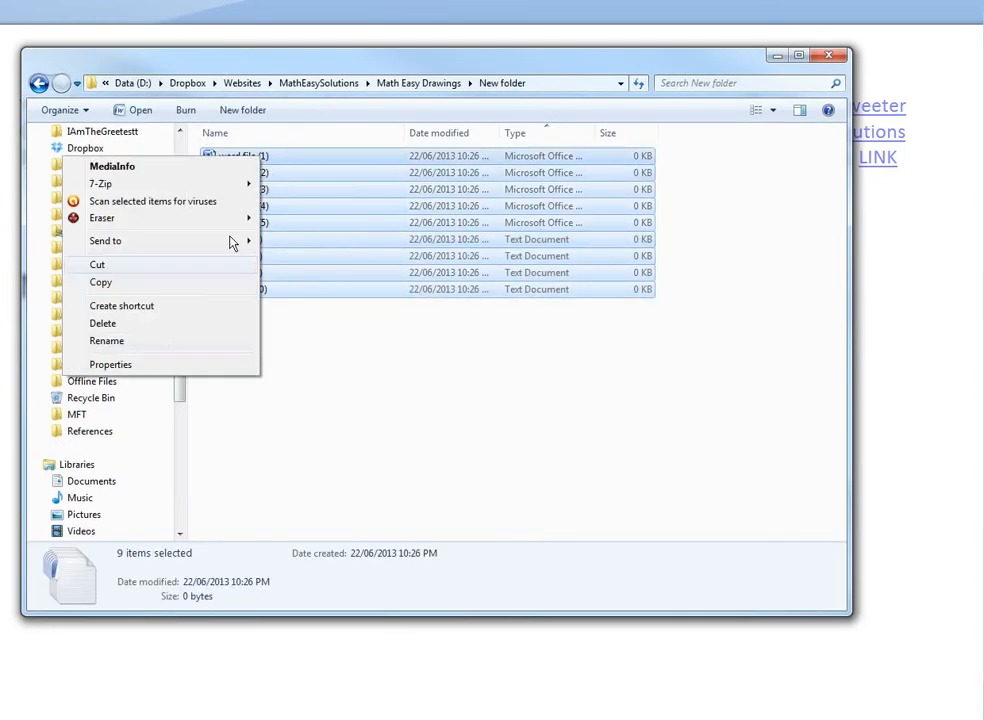
Step: Batch-rename all nine files to 'file (100)' onward, numbered separately per type
left_click(106, 340)
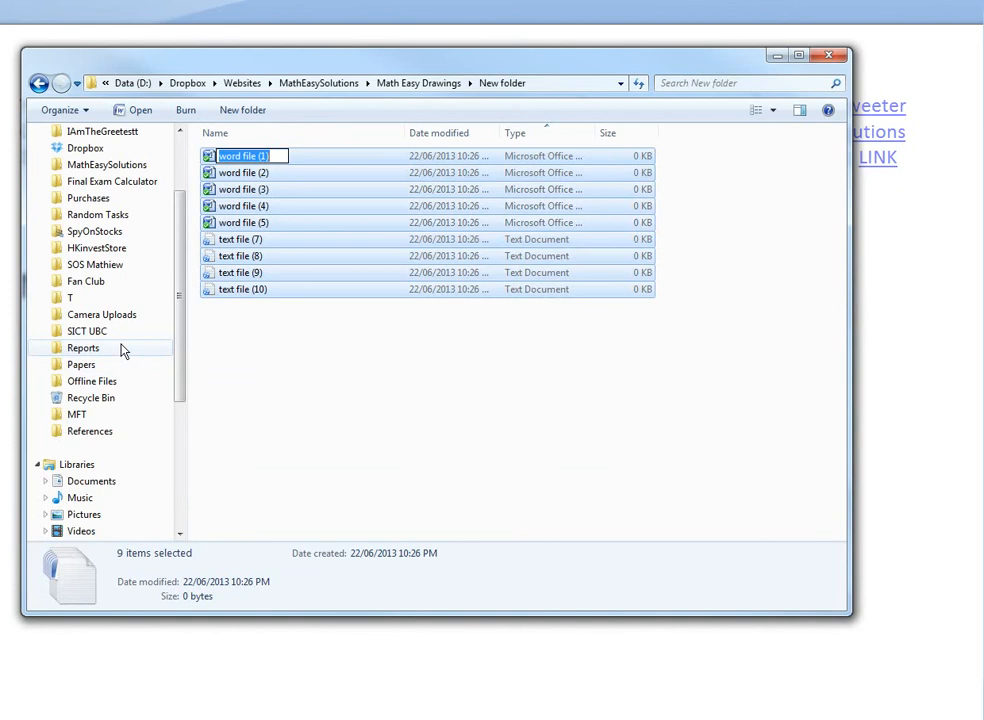
type("file (1)")
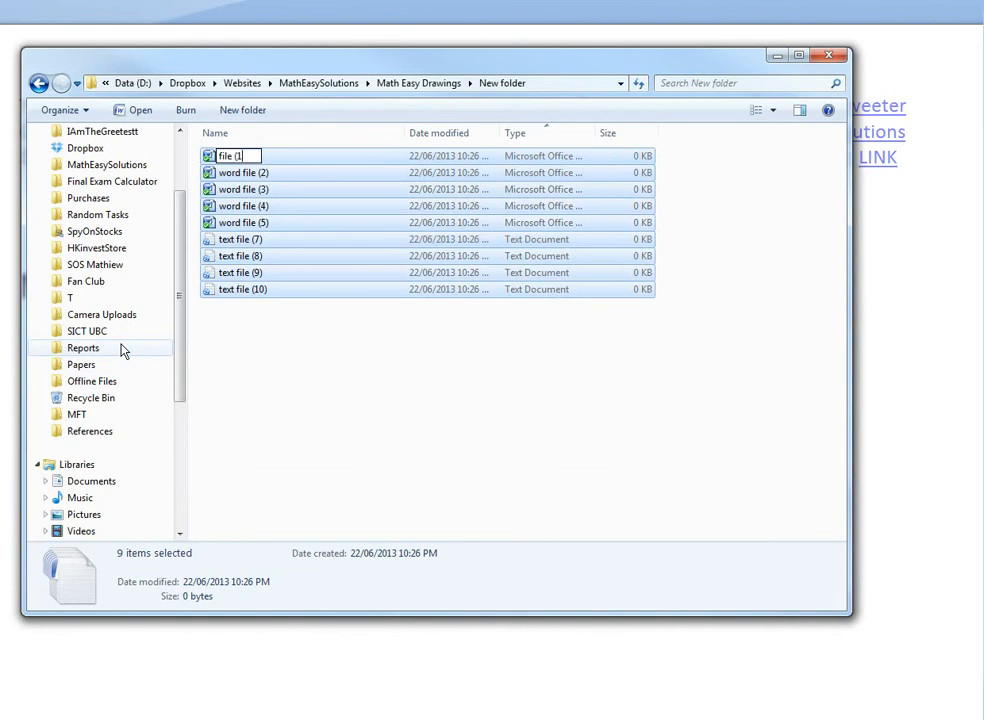
type("00)")
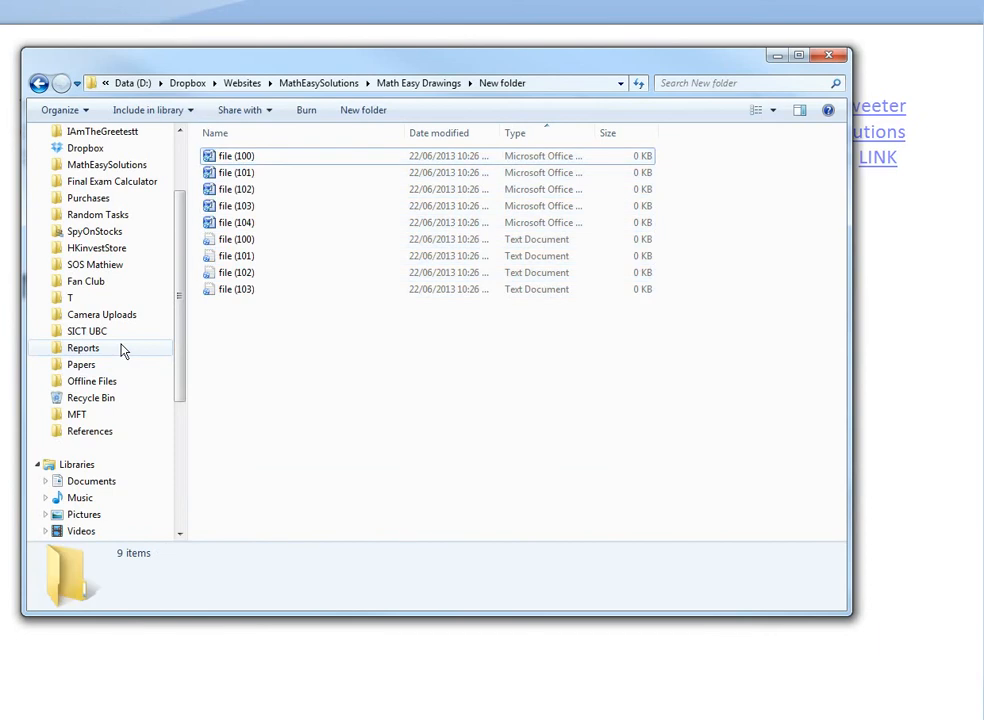
mouse_move(528, 140)
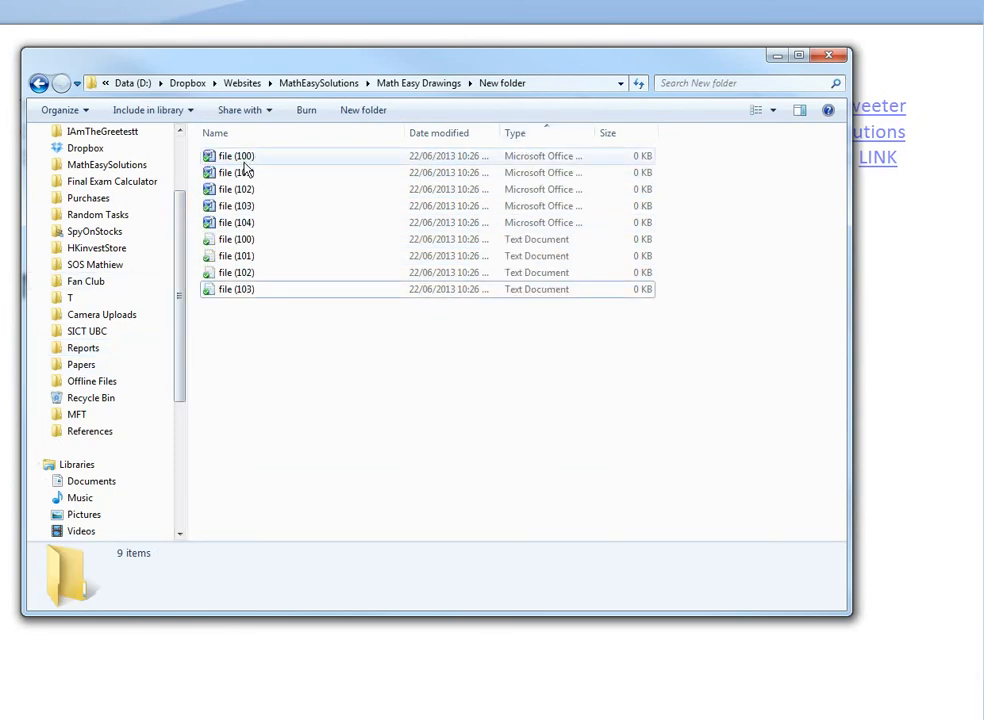
Step: Select the renamed text files, then the Word files, to review the new numbering
left_click(236, 240)
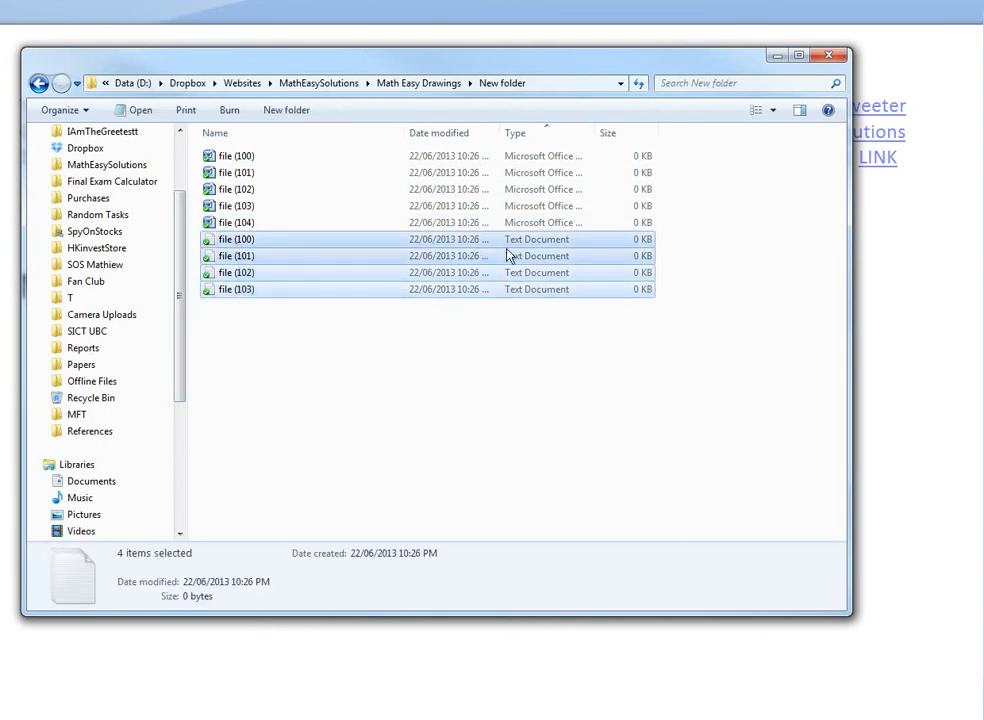
mouse_move(254, 272)
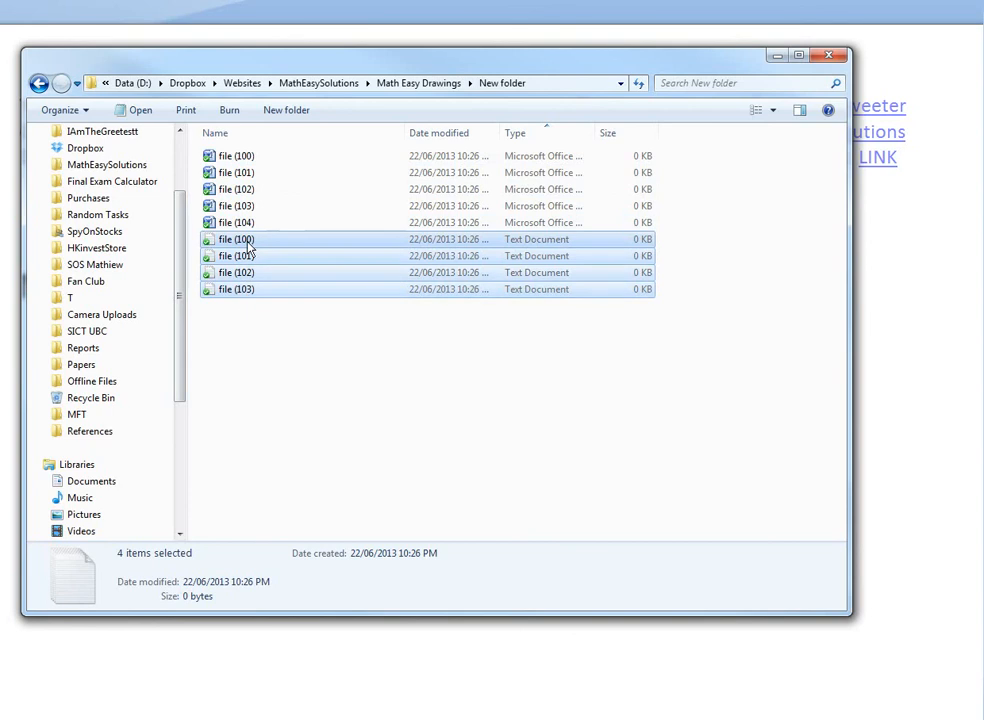
mouse_move(248, 130)
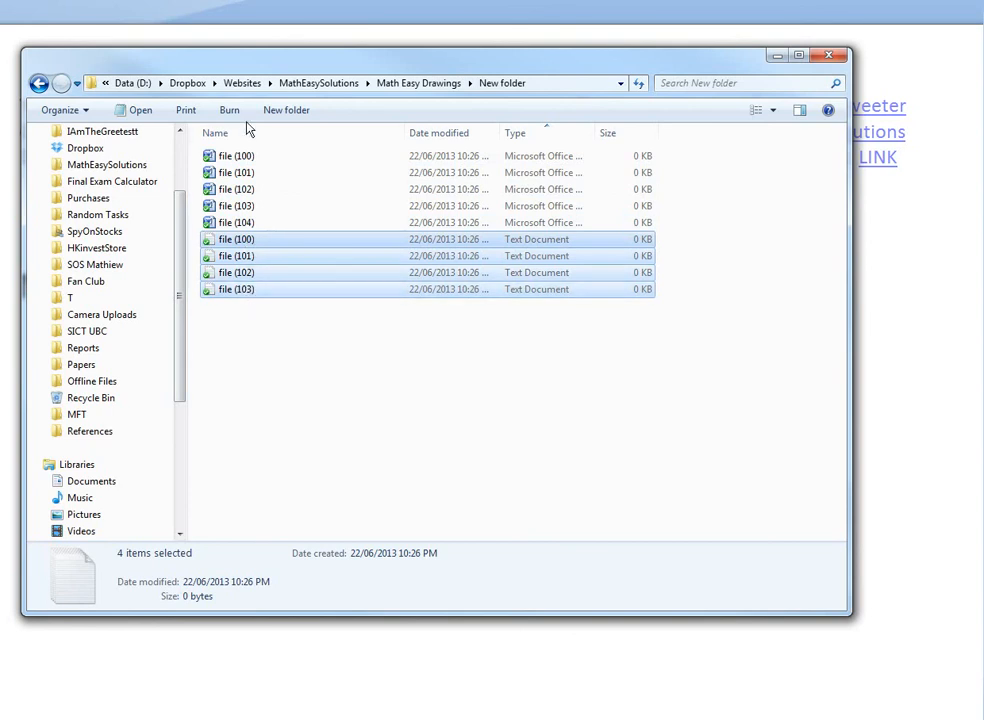
left_click(236, 222)
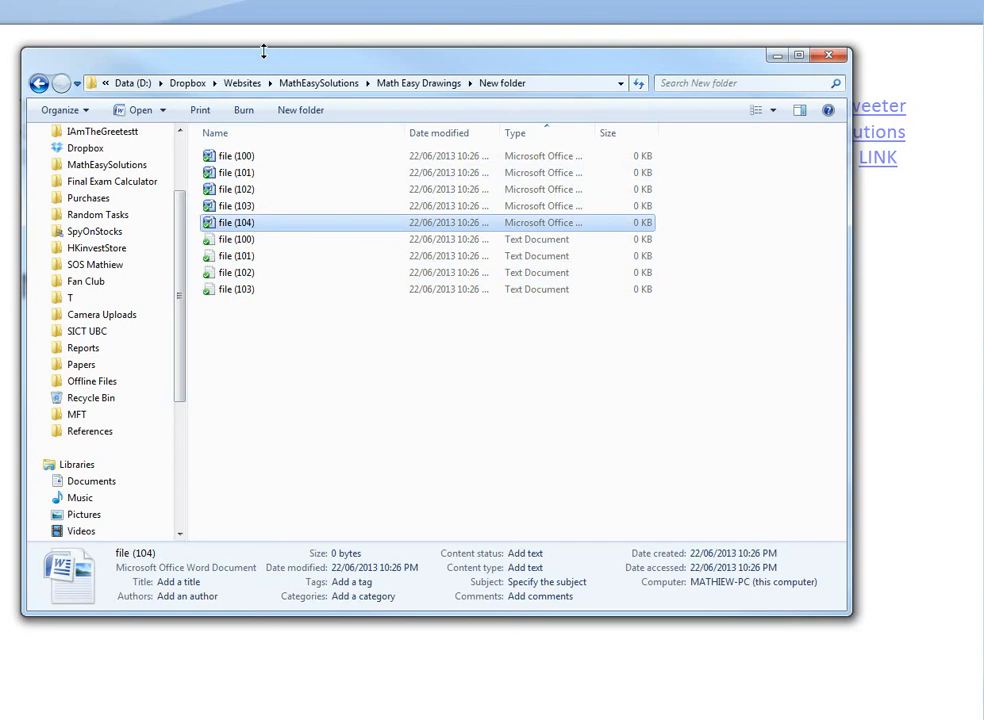
left_click_drag(264, 50, 360, 114)
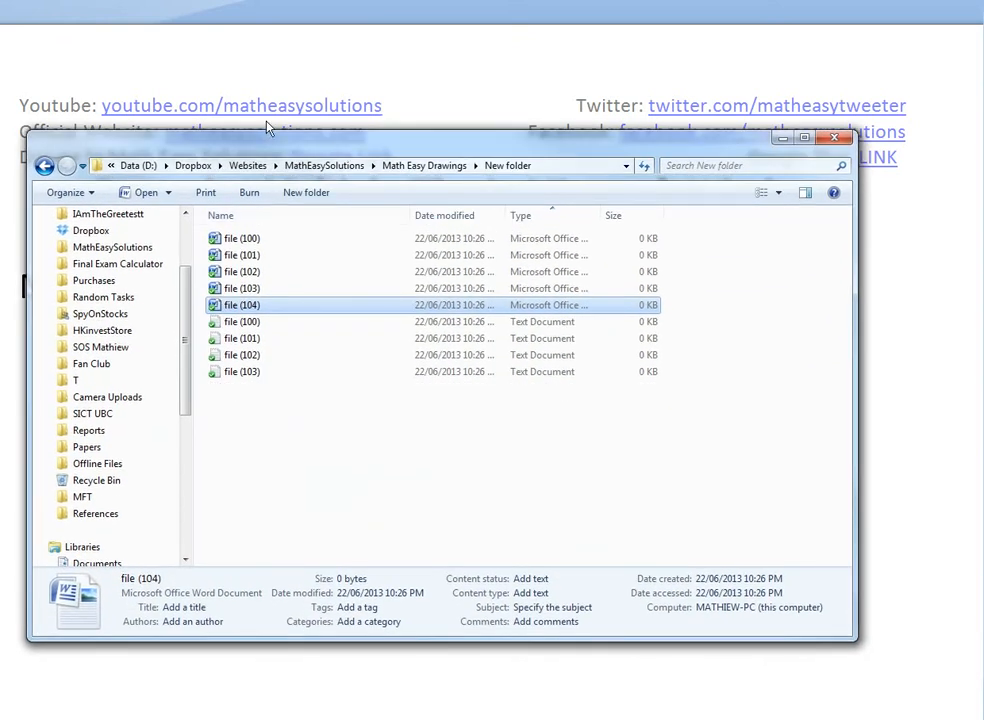
mouse_move(340, 94)
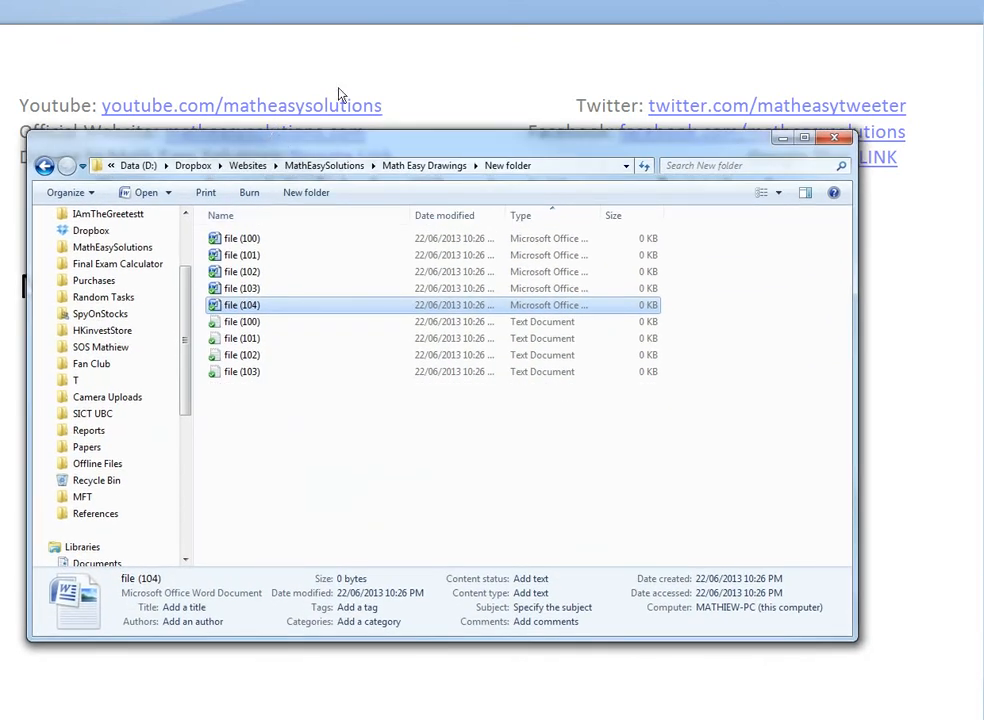